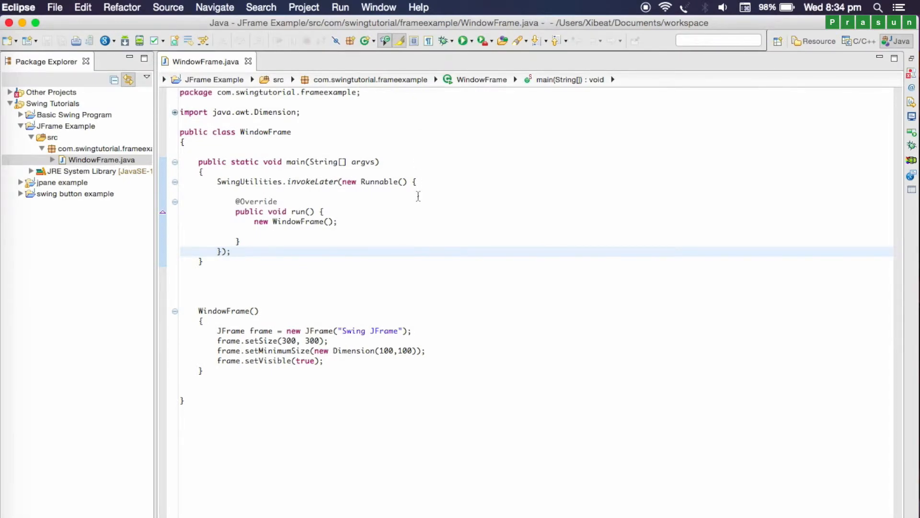
Step: Run WindowFrame, resize its Swing JFrame window, then close it to see the app keeps running
left_click_drag(217, 330, 294, 351)
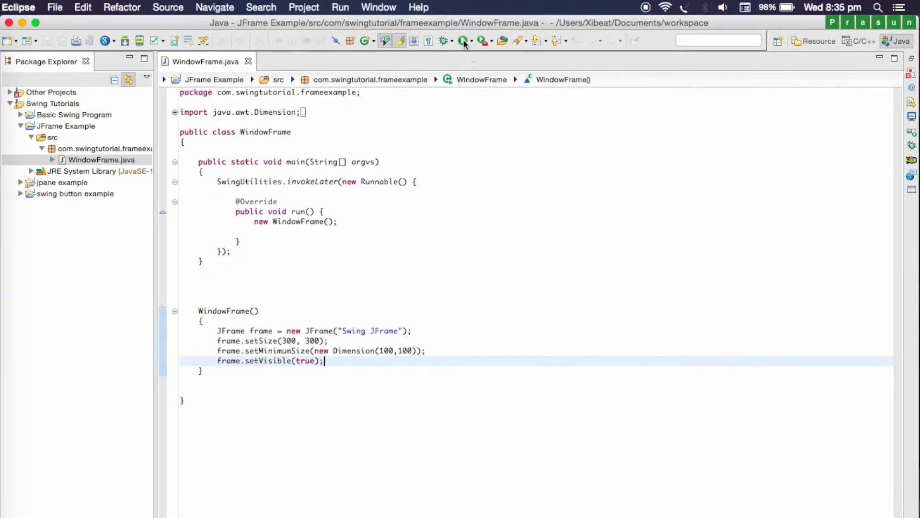
left_click(463, 40)
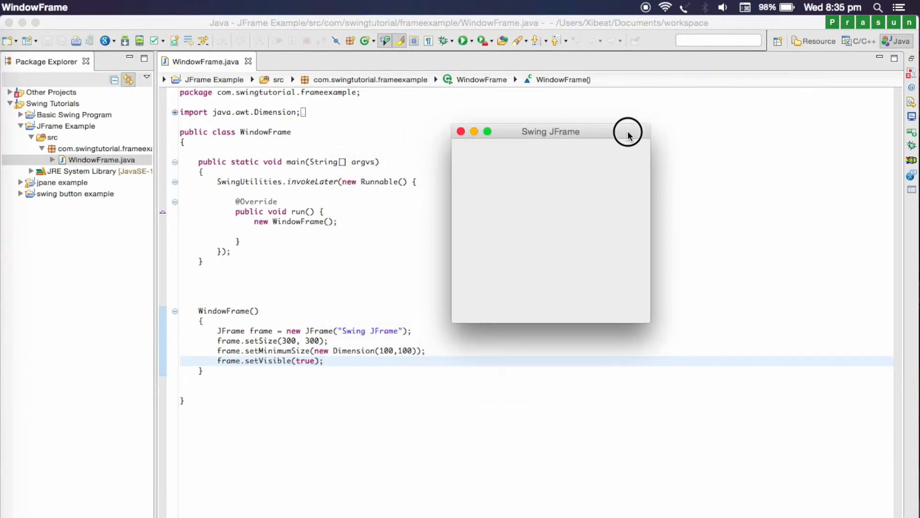
mouse_move(569, 174)
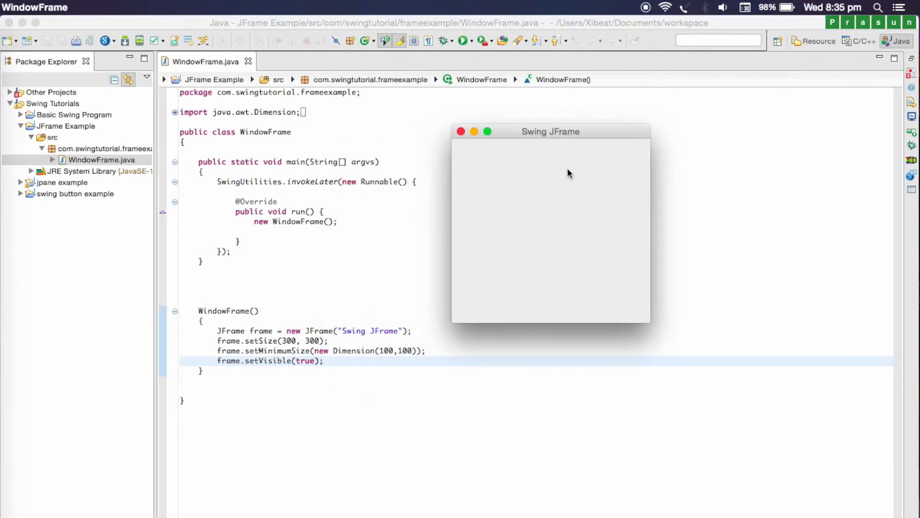
mouse_move(579, 140)
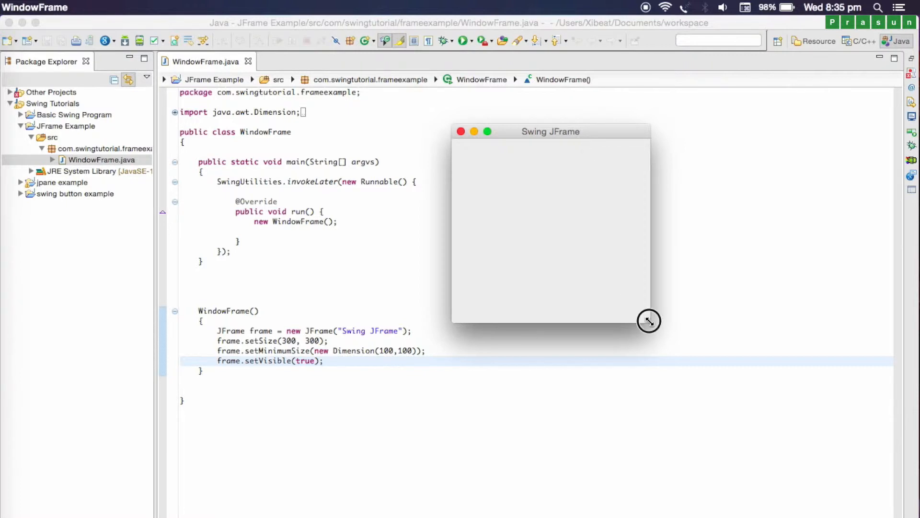
left_click_drag(649, 320, 545, 200)
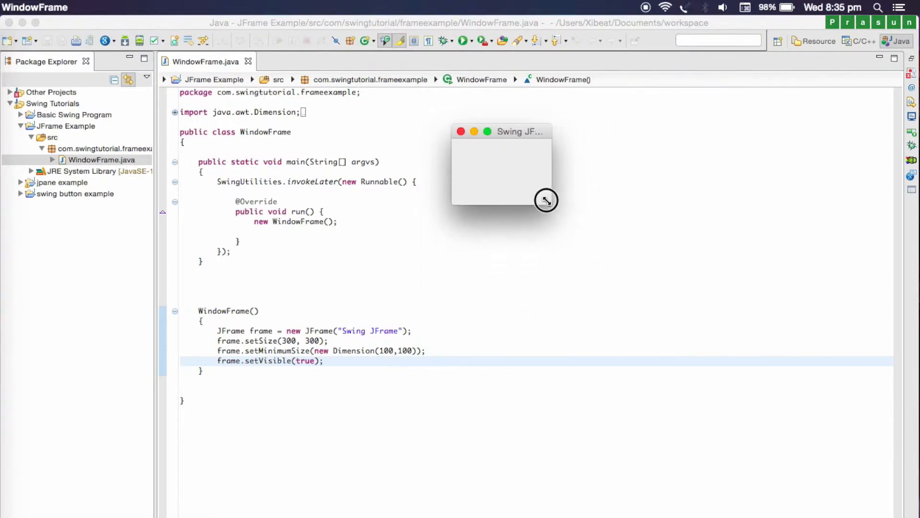
left_click_drag(545, 200, 469, 154)
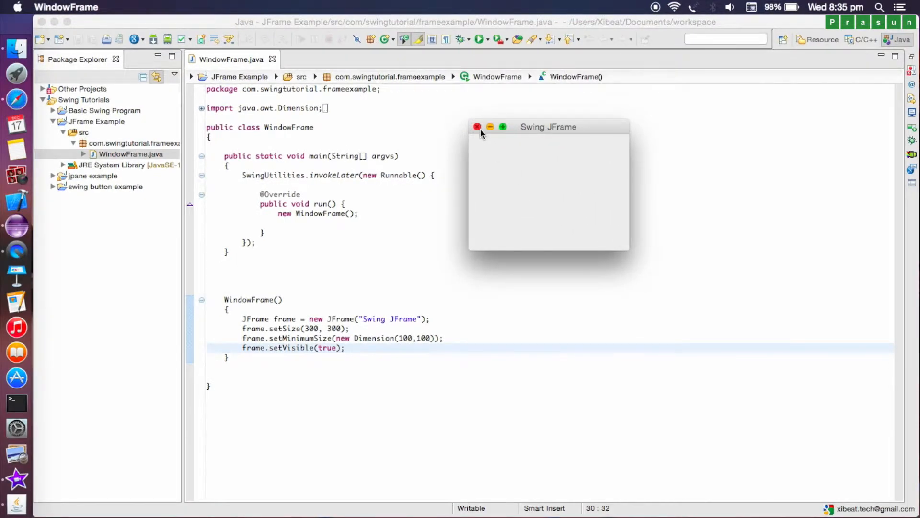
left_click(477, 127)
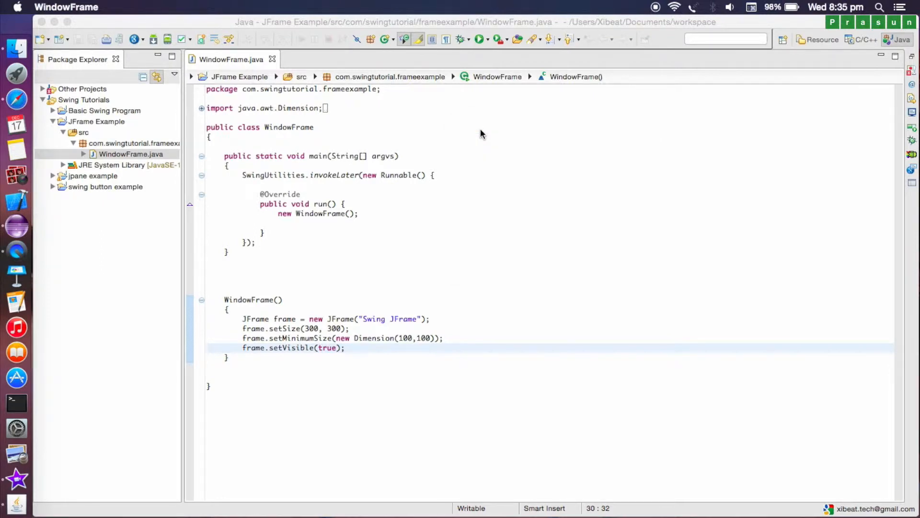
mouse_move(84, 461)
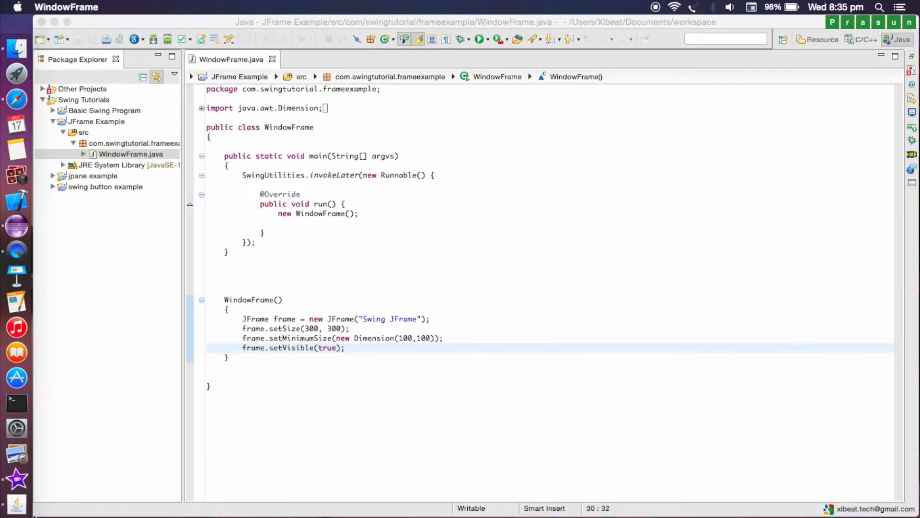
mouse_move(364, 416)
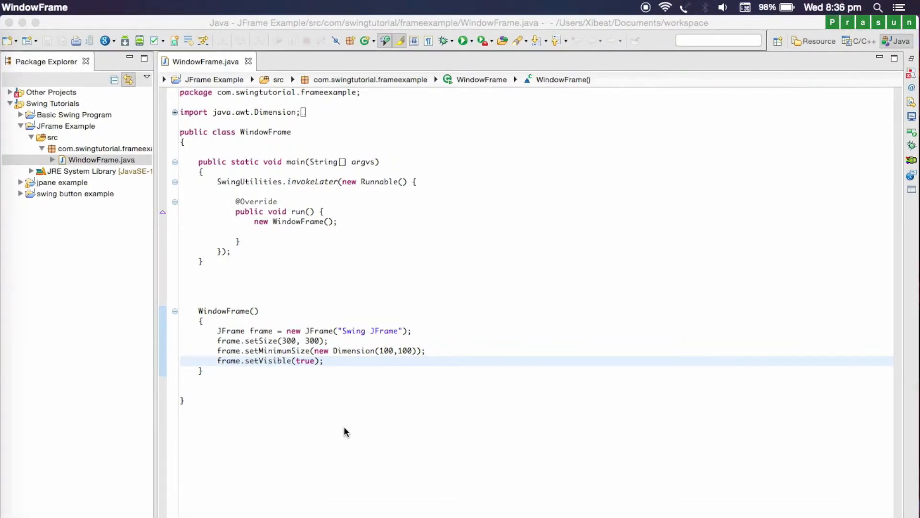
mouse_move(351, 420)
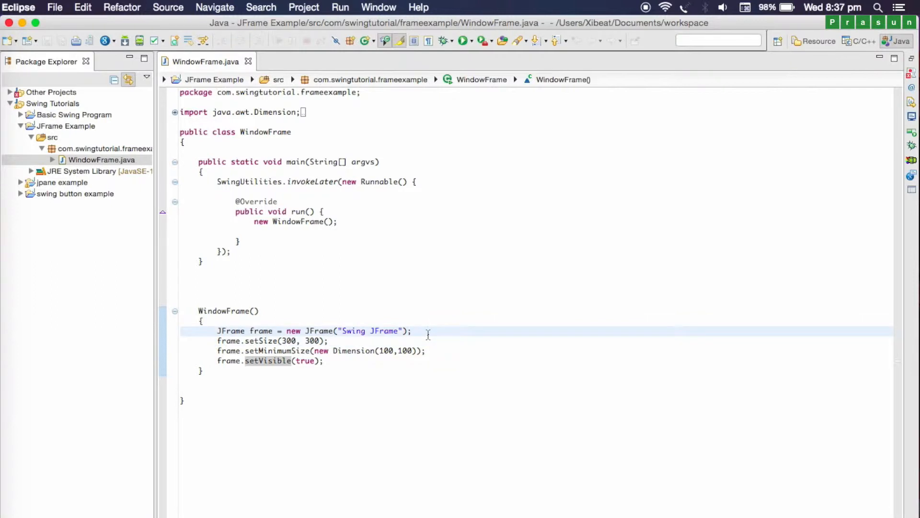
Step: Add frame.setDefaultCloseOperation(JFrame.EXIT_ON_CLOSE); on a new line after the JFrame creation
key("Enter")
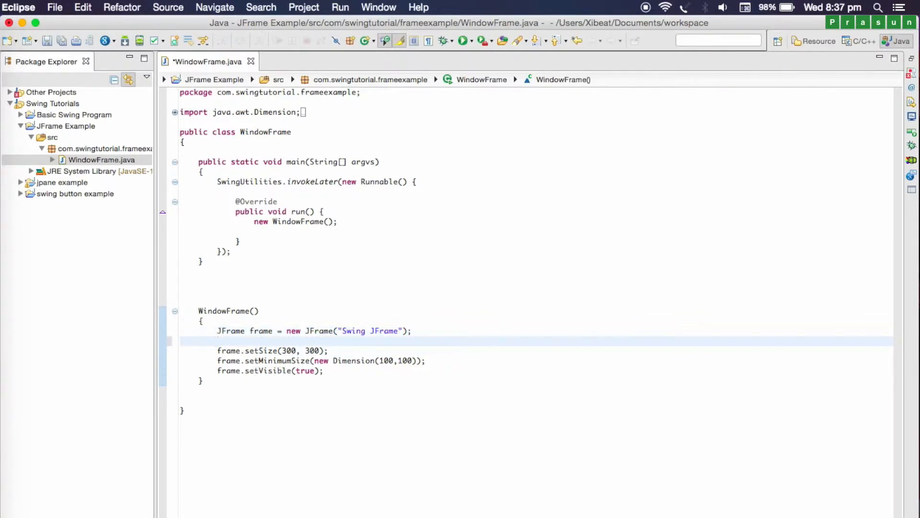
type("f")
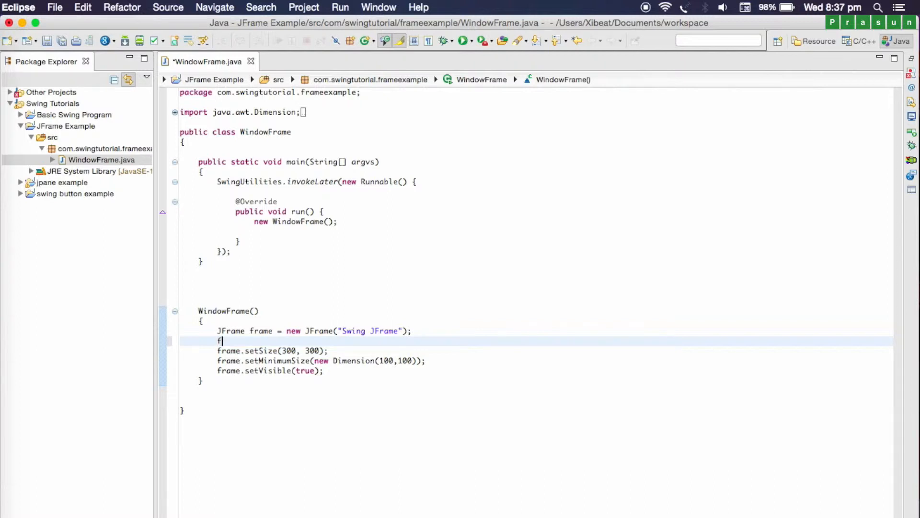
type("rame.se")
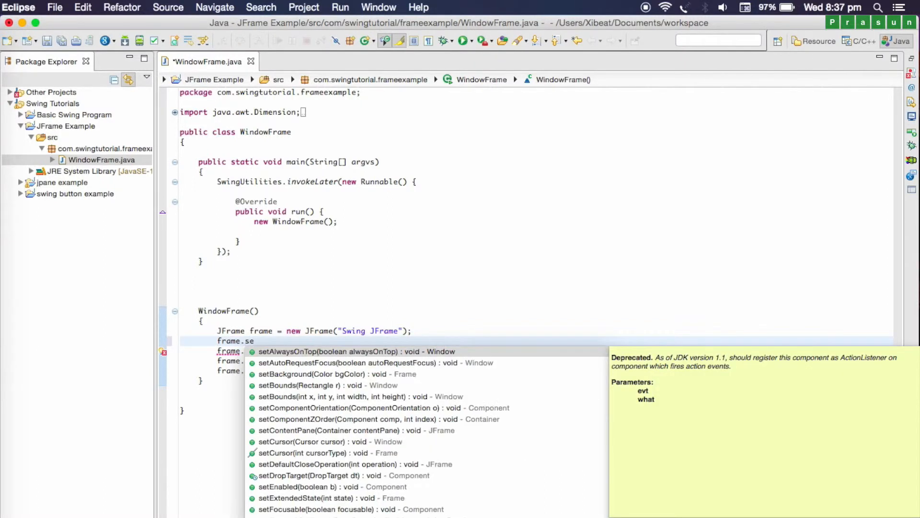
type("td")
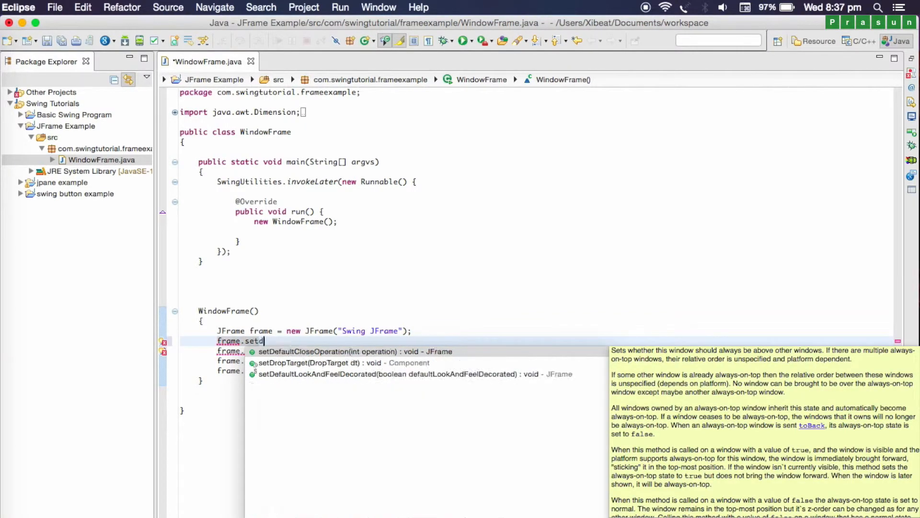
left_click(328, 351)
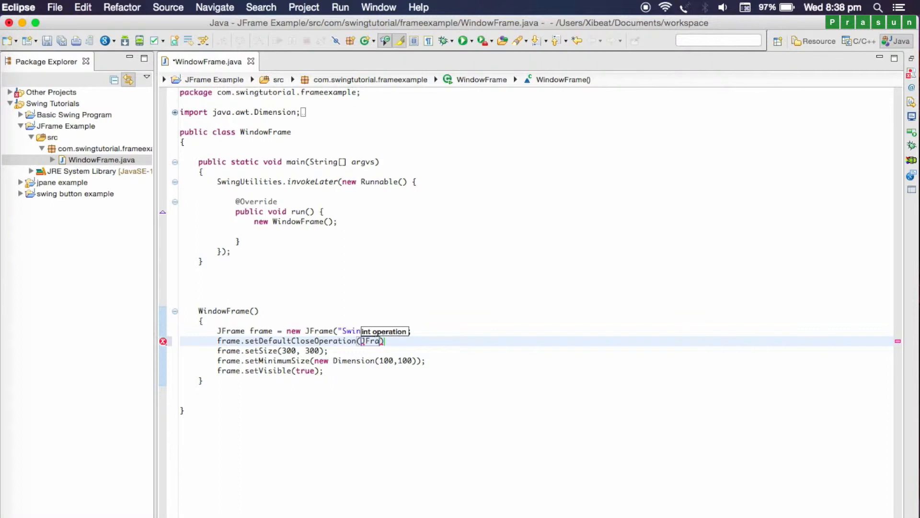
type("JFrame")
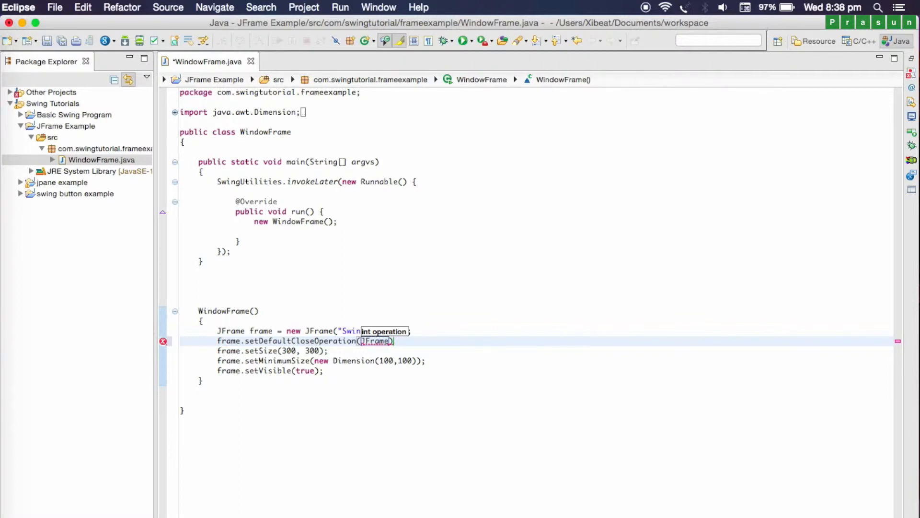
type(".EXIT_ON_CLOSE")
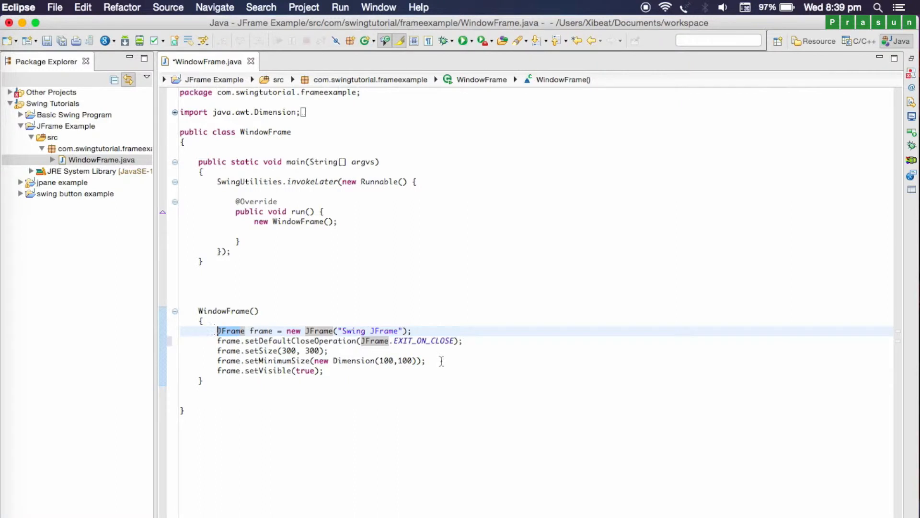
Step: Run WindowFrame again, move its Swing JFrame window aside, and close it
left_click(462, 40)
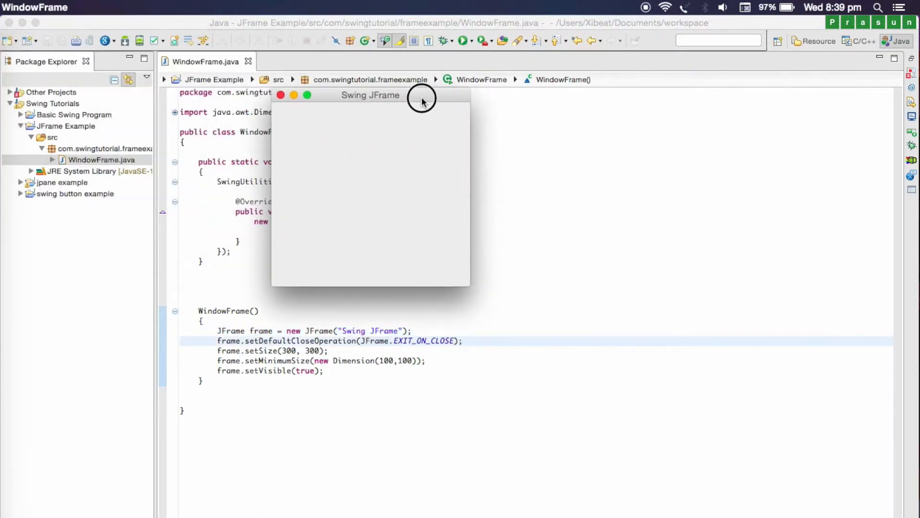
left_click_drag(370, 95, 497, 116)
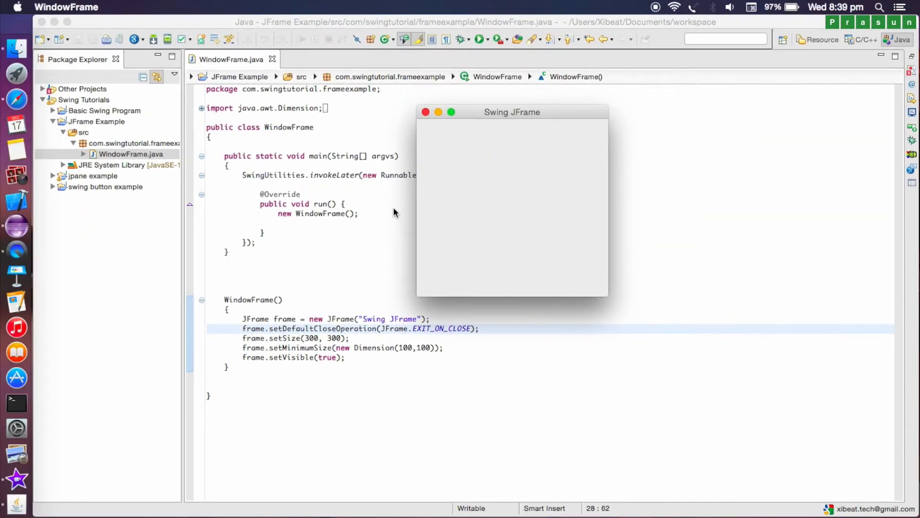
mouse_move(426, 113)
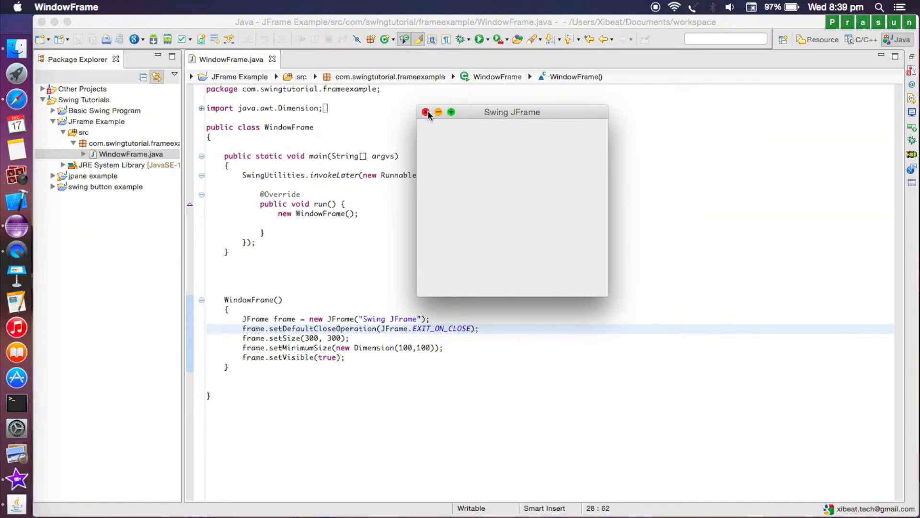
left_click(427, 112)
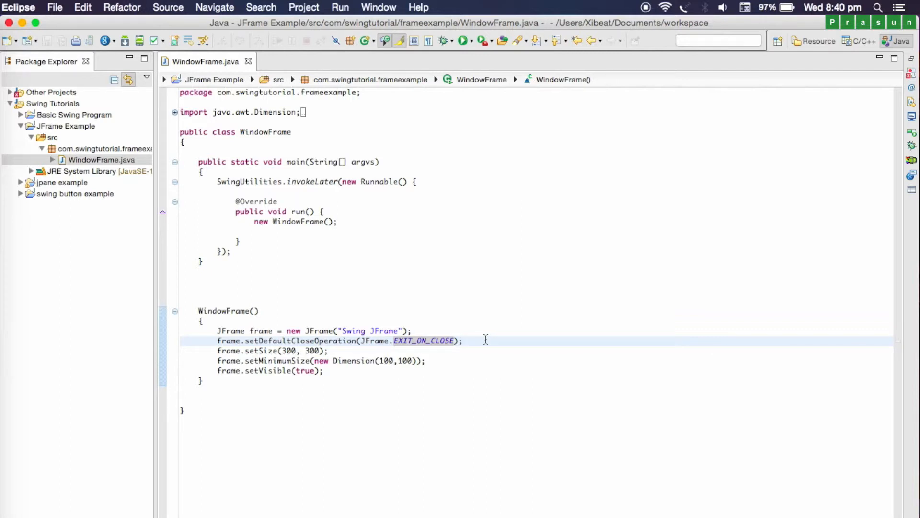
mouse_move(371, 340)
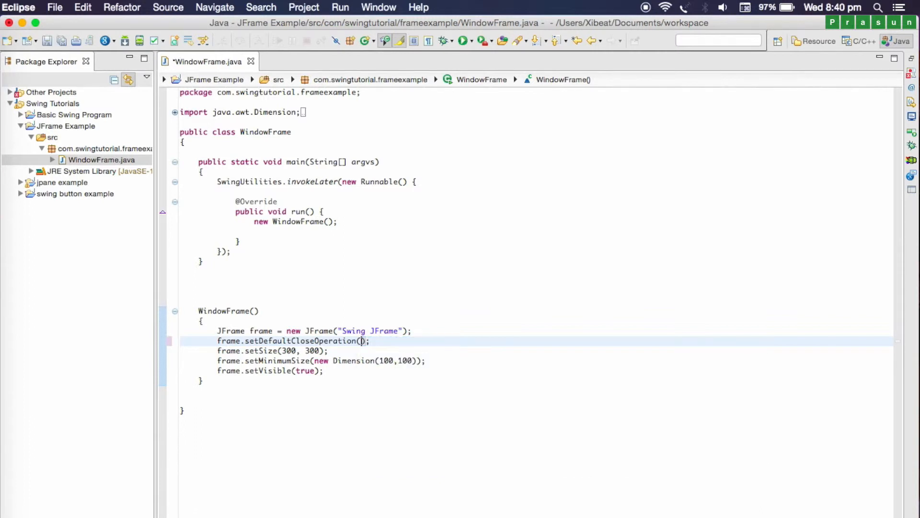
Step: Pass the literal 3 to setDefaultCloseOperation, keeping //JFrame.EXIT_ON_CLOSE as a trailing comment
type("//")
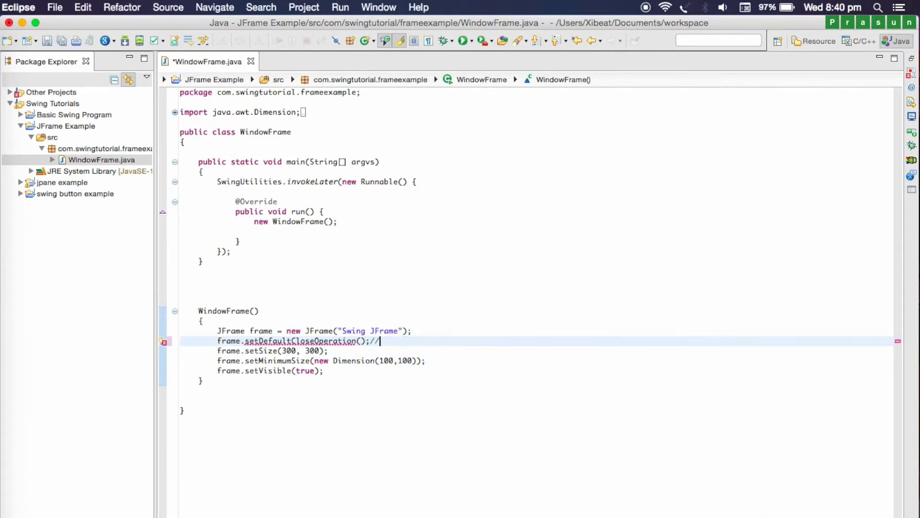
type("JFrame.EXIT_ON_CLOSE")
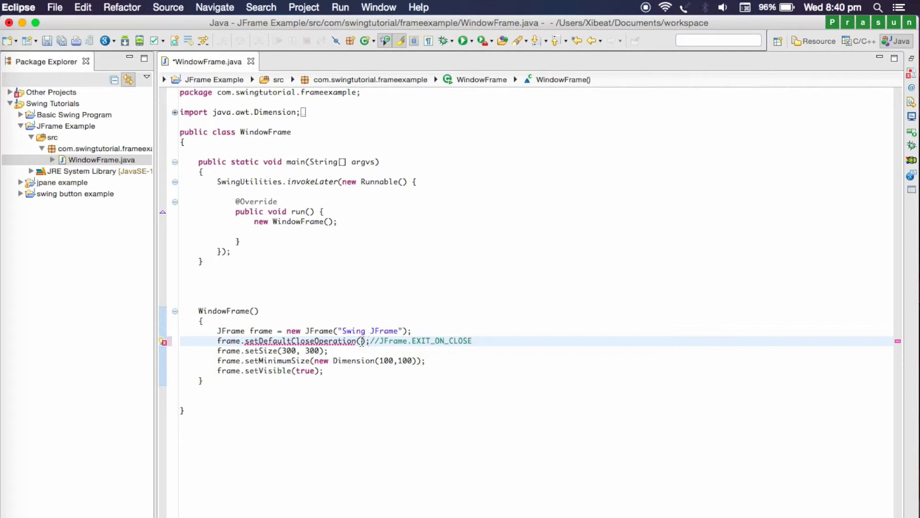
type("3")
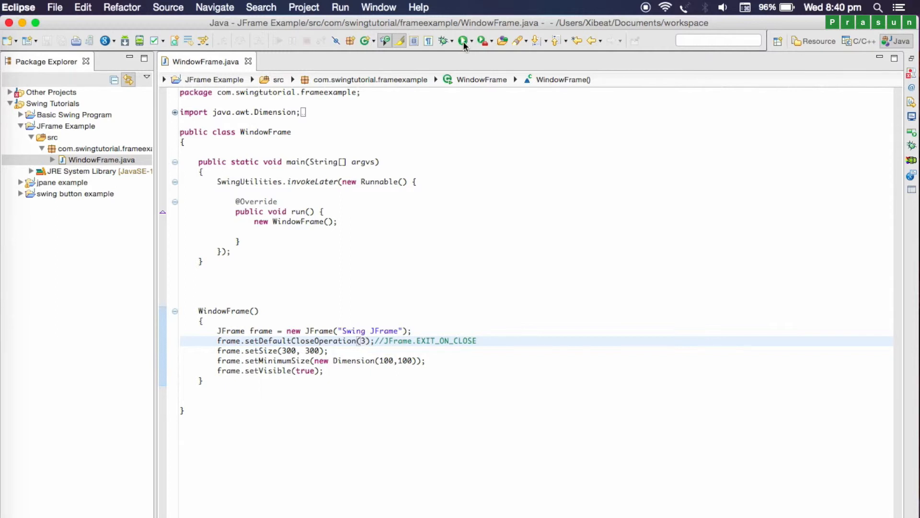
Step: Run WindowFrame with close value 3 and close its Swing JFrame window
left_click(463, 41)
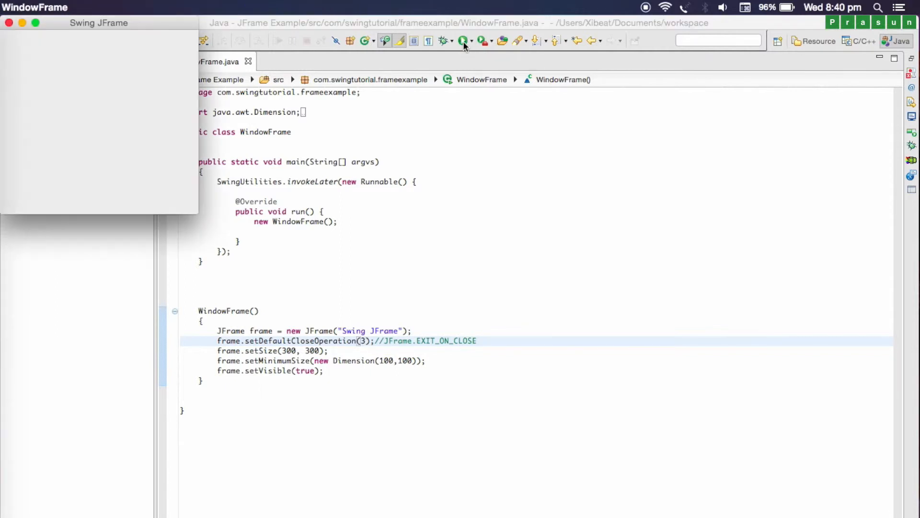
left_click(464, 41)
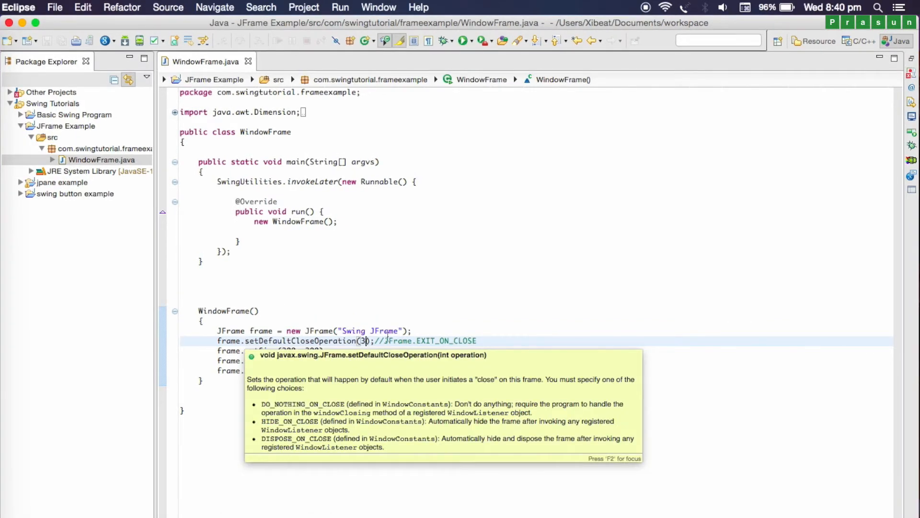
Step: Select the 3 and comment on the close-operation line to restore JFrame.EXIT_ON_CLOSE
left_click(485, 336)
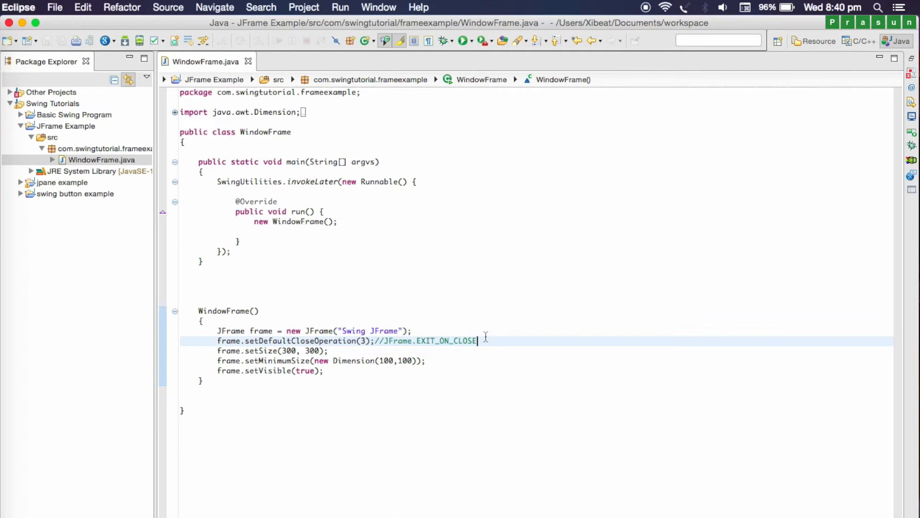
double_click(421, 340)
type(");")
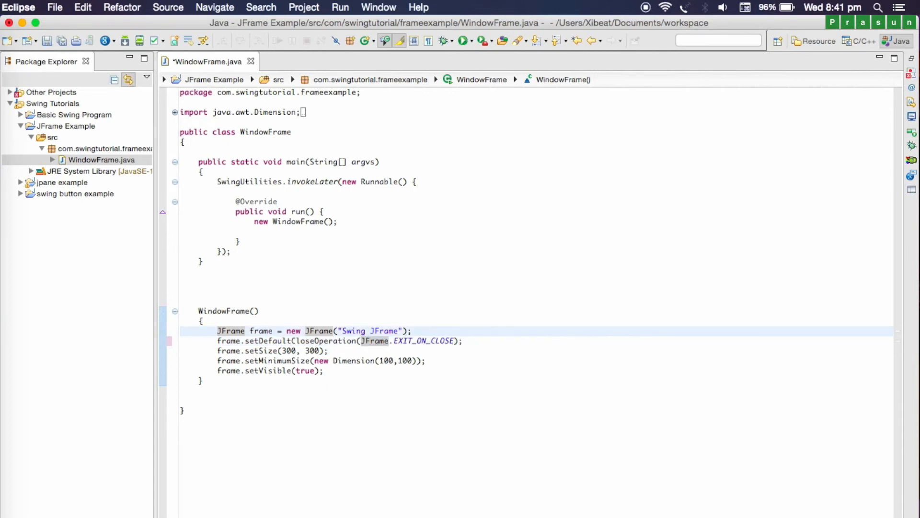
left_click_drag(218, 331, 222, 370)
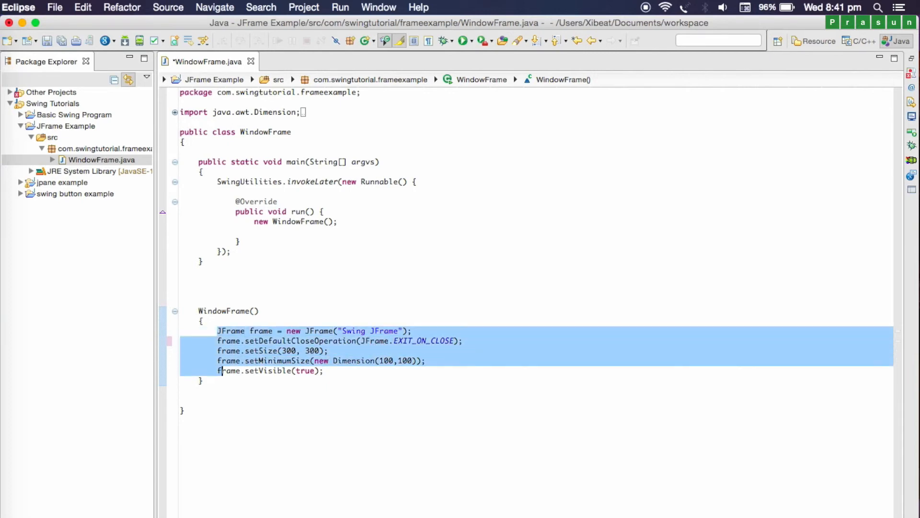
left_click(443, 326)
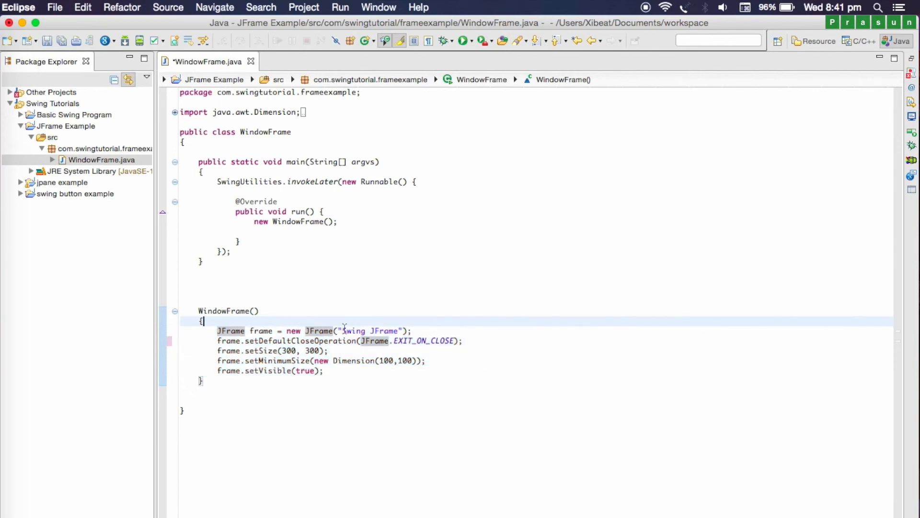
double_click(369, 331)
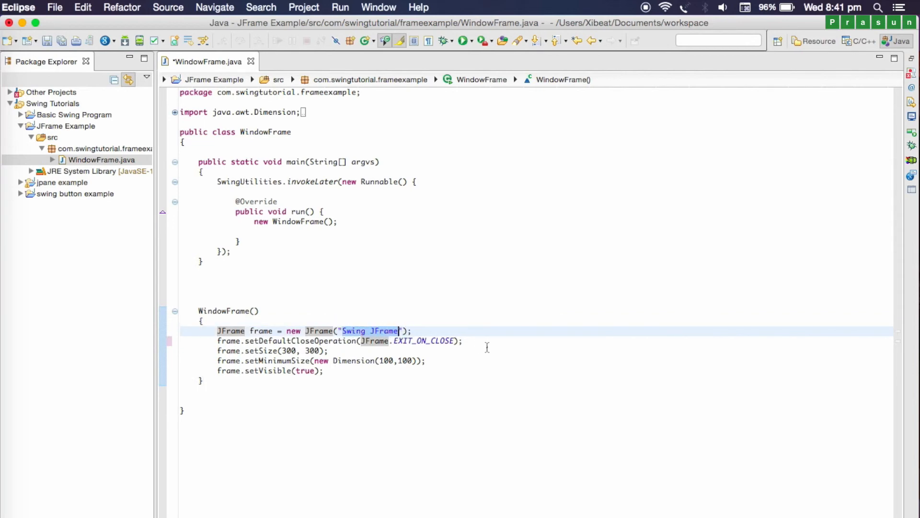
left_click(202, 340)
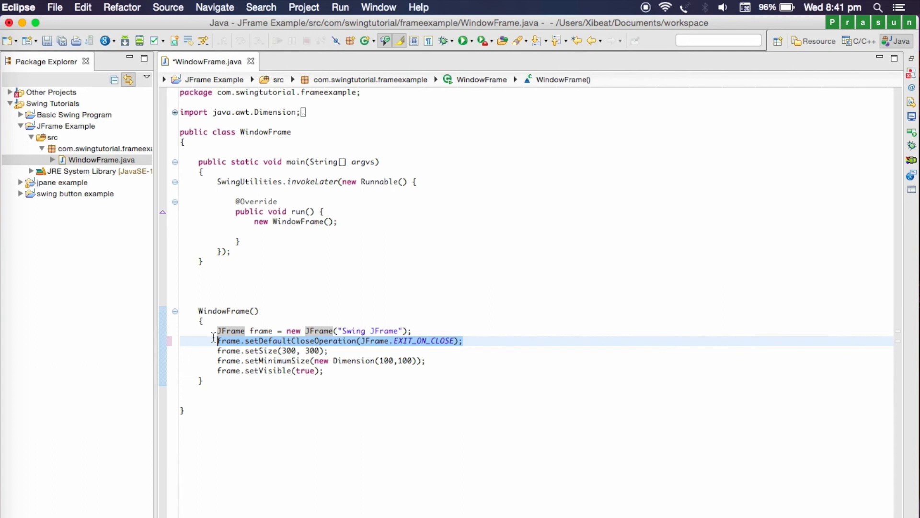
left_click(241, 351)
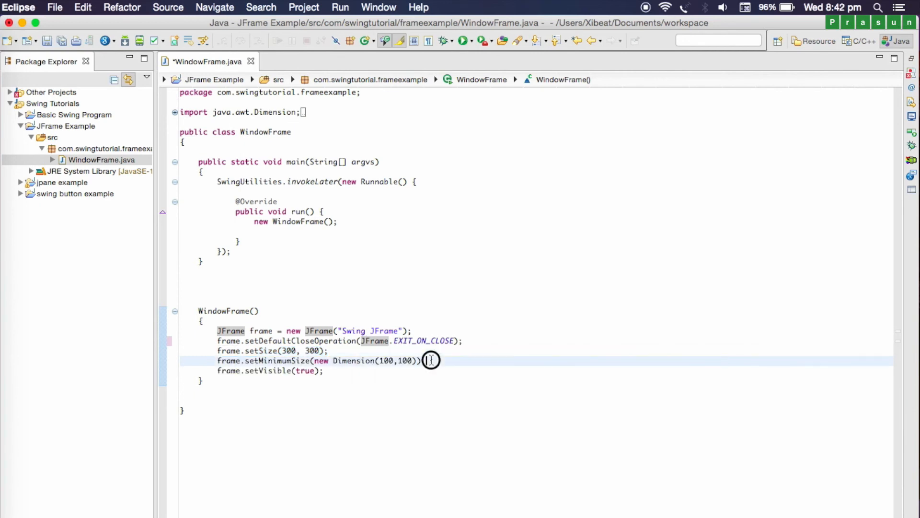
left_click_drag(430, 359, 215, 364)
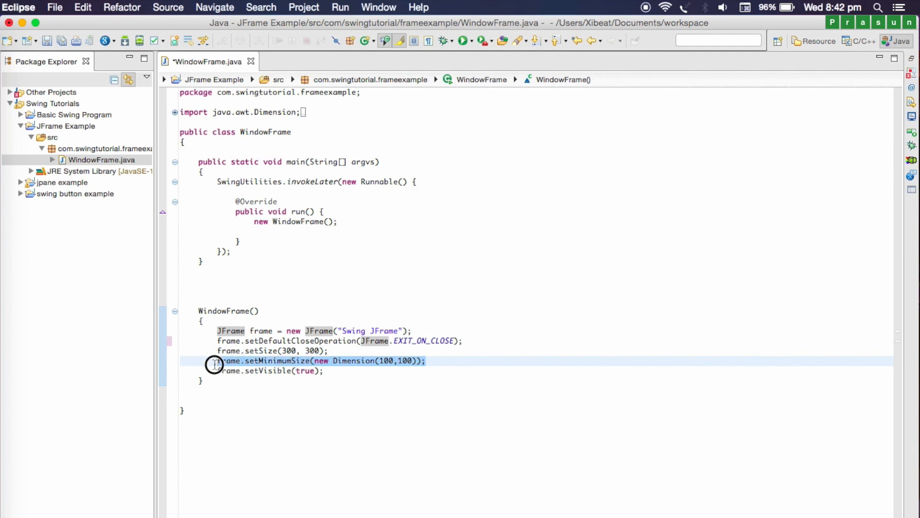